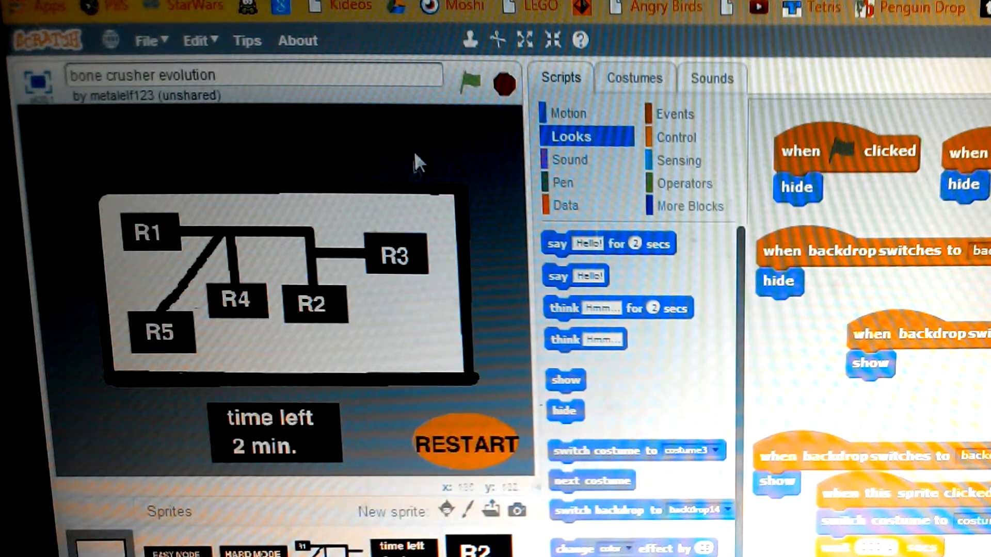
Click past the map screen to reach the red story screen warning about living skeletons
{"action": "left_click", "coordinate": [469, 82]}
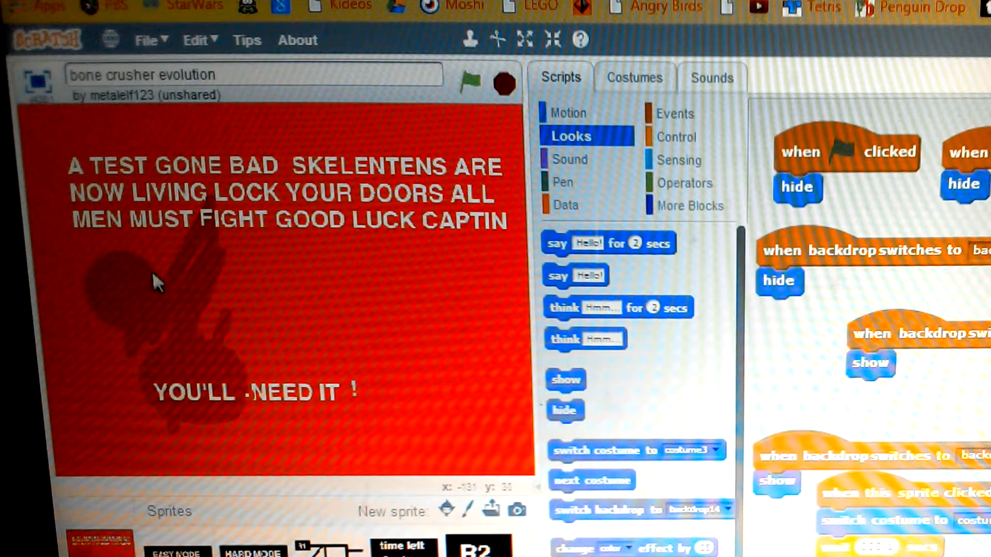
{"action": "mouse_move", "coordinate": [146, 364]}
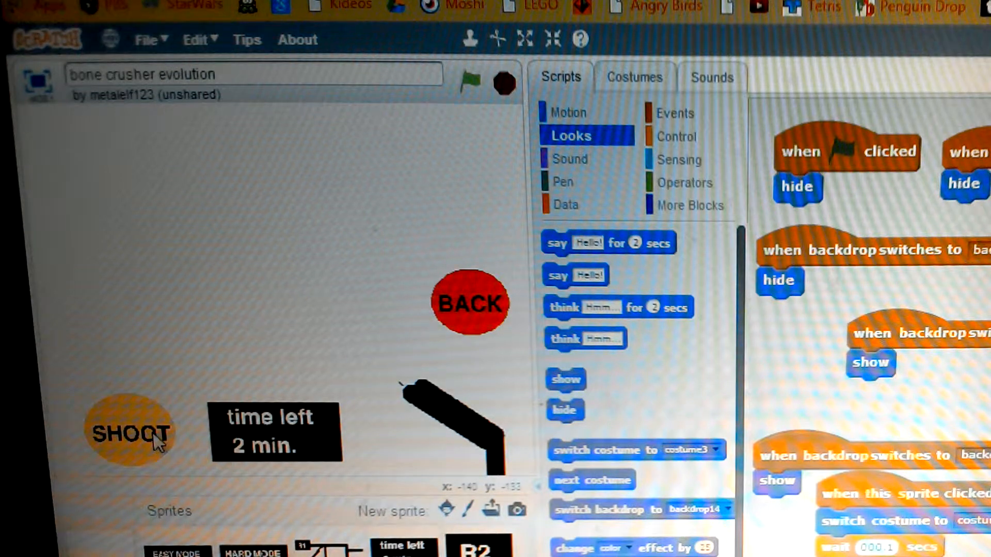
{"action": "mouse_move", "coordinate": [543, 309]}
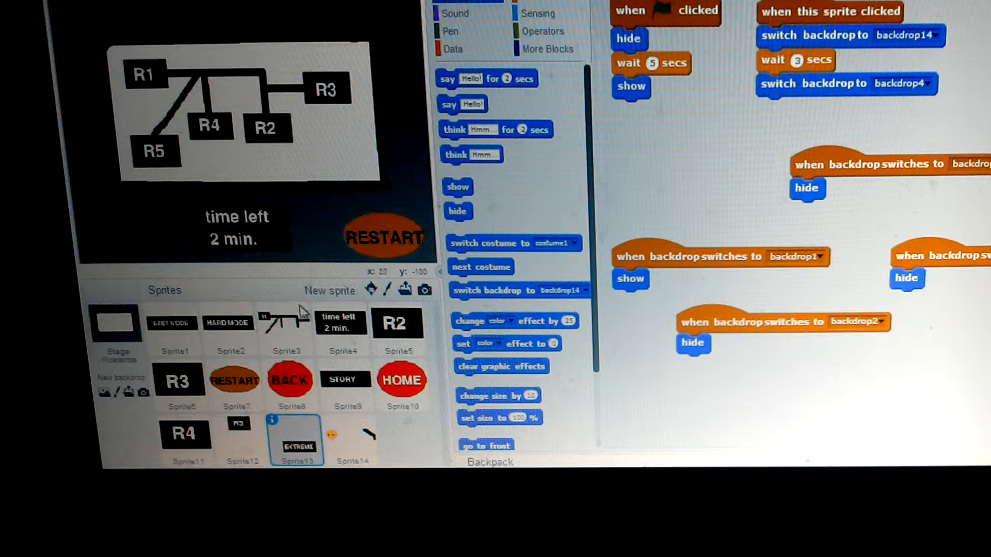
Select the RESTART sprite (Sprite7) to show its backdrop-switching and hide scripts
{"action": "left_click", "coordinate": [235, 380]}
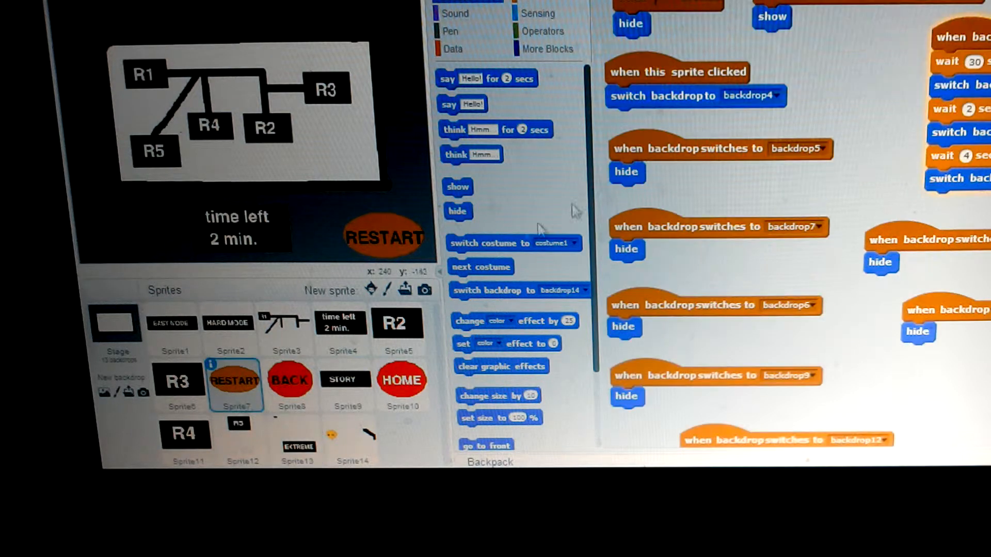
{"action": "mouse_move", "coordinate": [404, 207]}
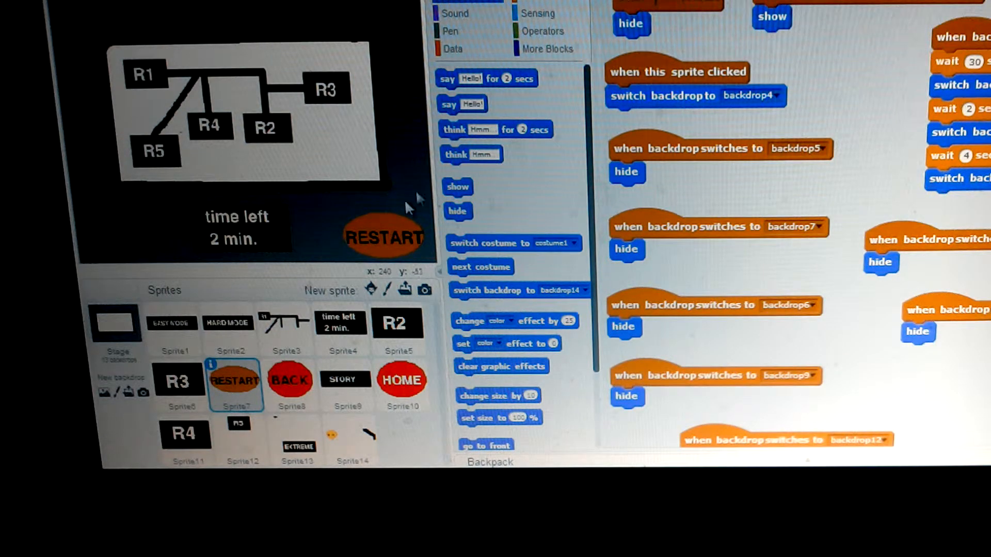
{"action": "mouse_move", "coordinate": [285, 310]}
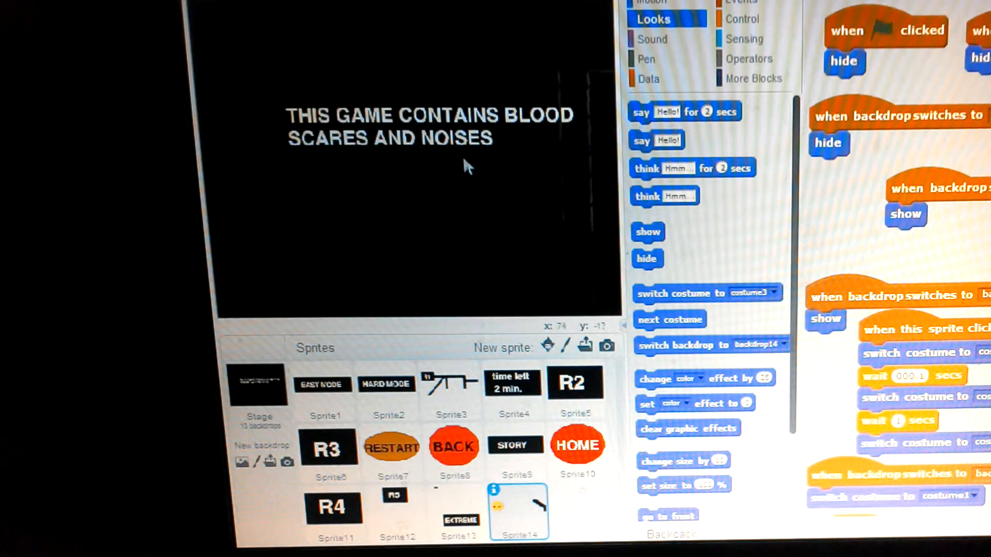
{"action": "mouse_move", "coordinate": [309, 202]}
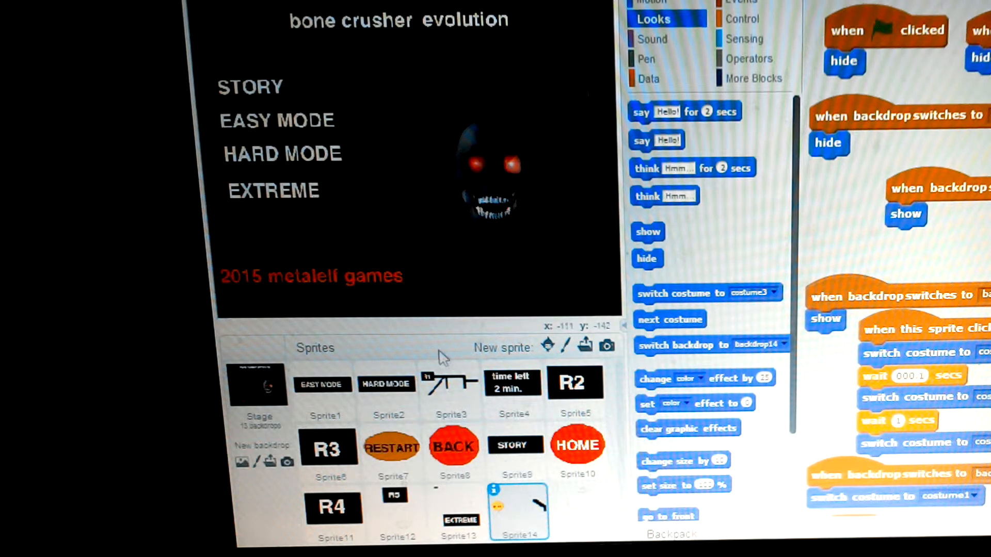
Select Sprite4 (time left) to view its scripts while the title menu shows
{"action": "left_click", "coordinate": [512, 382]}
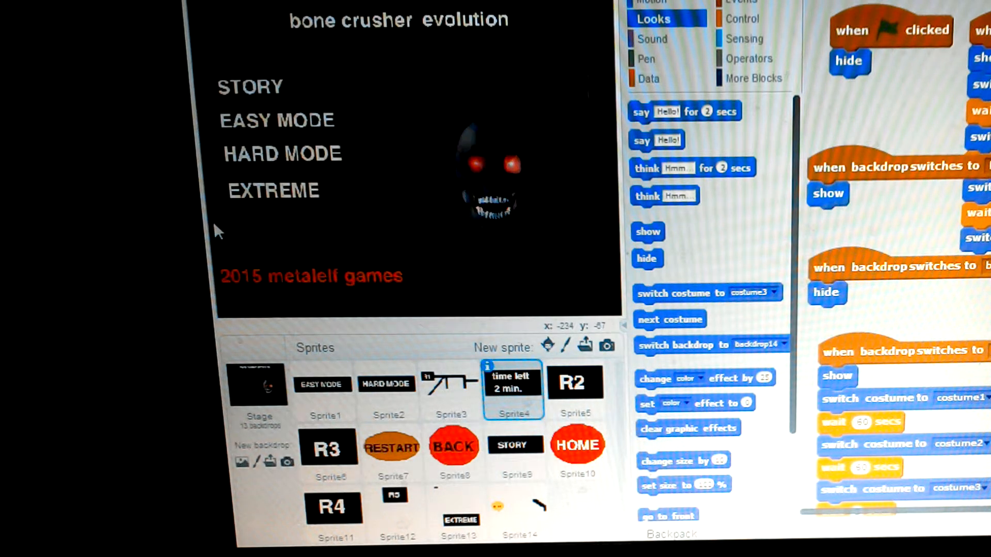
{"action": "mouse_move", "coordinate": [239, 183]}
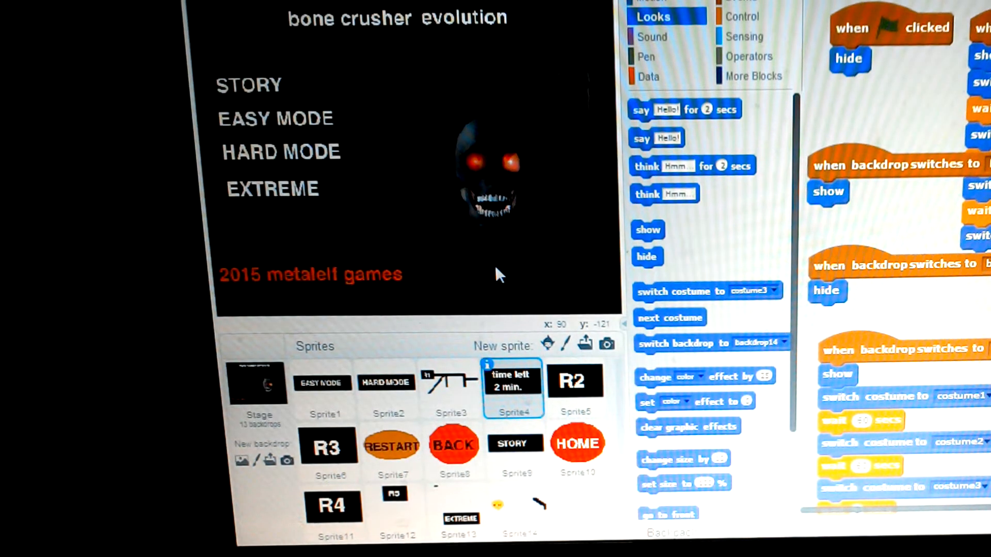
{"action": "mouse_move", "coordinate": [464, 287]}
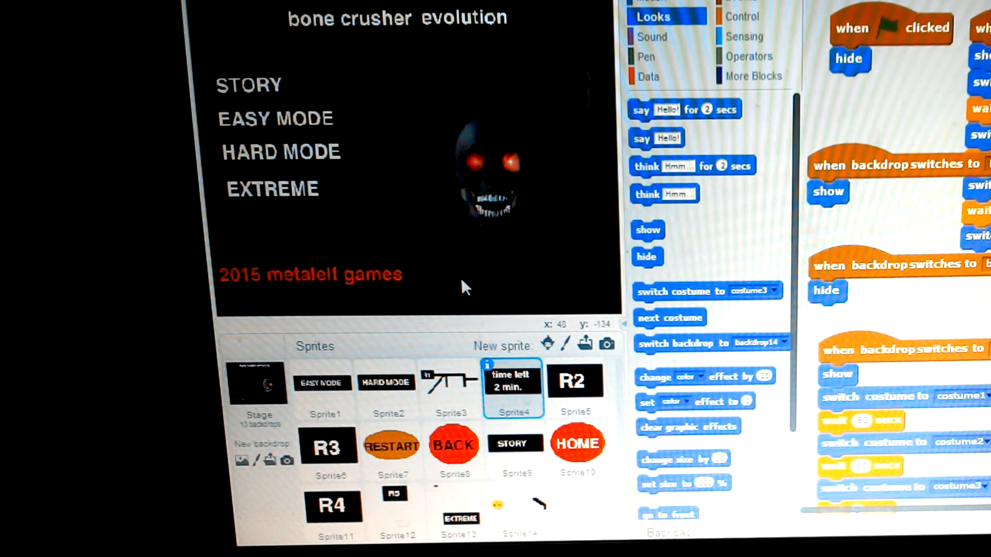